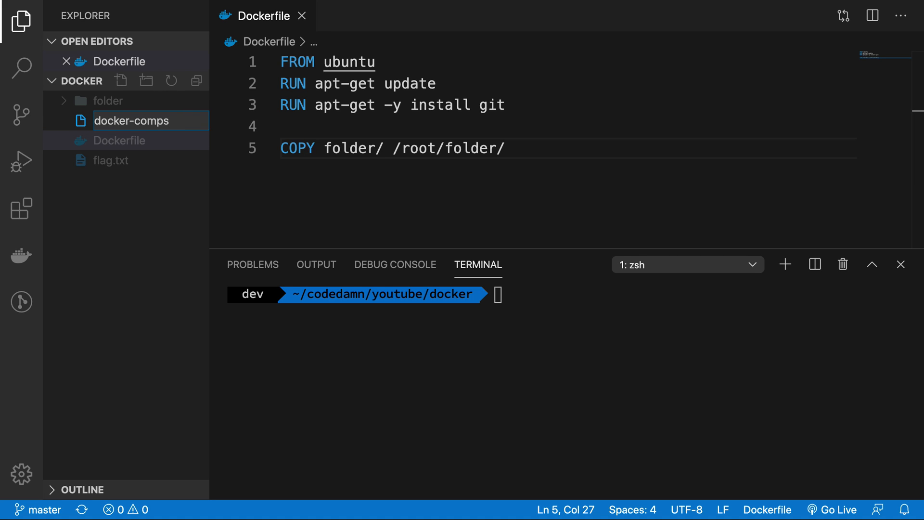
# Create an empty docker-compose.yml beside the Dockerfile in the docker folder.
pyautogui.write('ose.yml')
pyautogui.press('Enter')
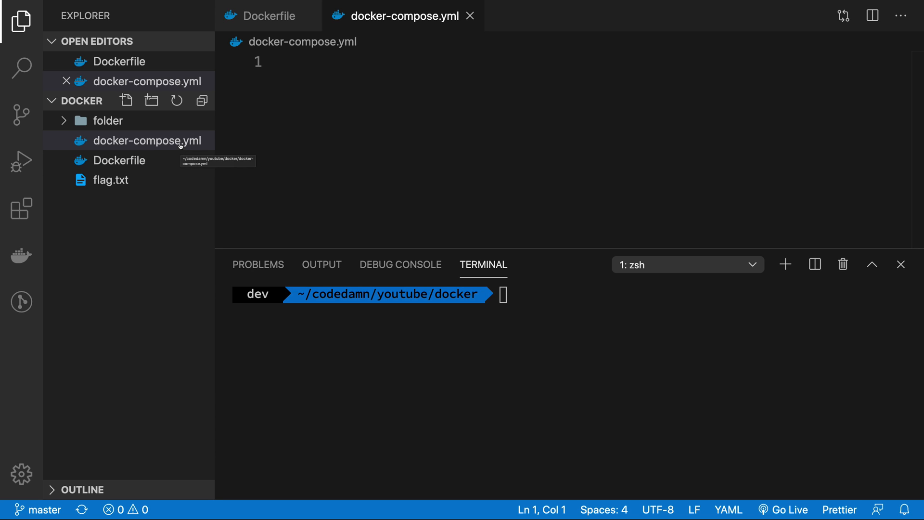
pyautogui.moveTo(140, 146)
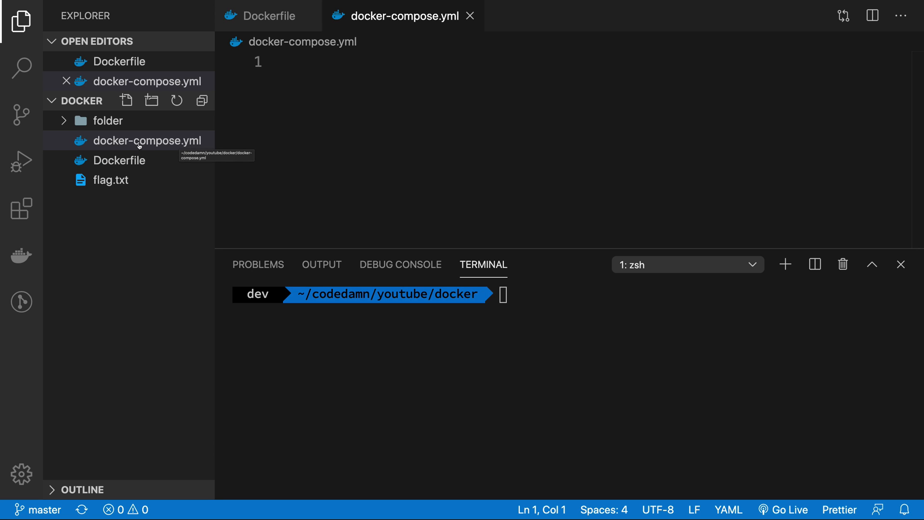
pyautogui.moveTo(572, 321)
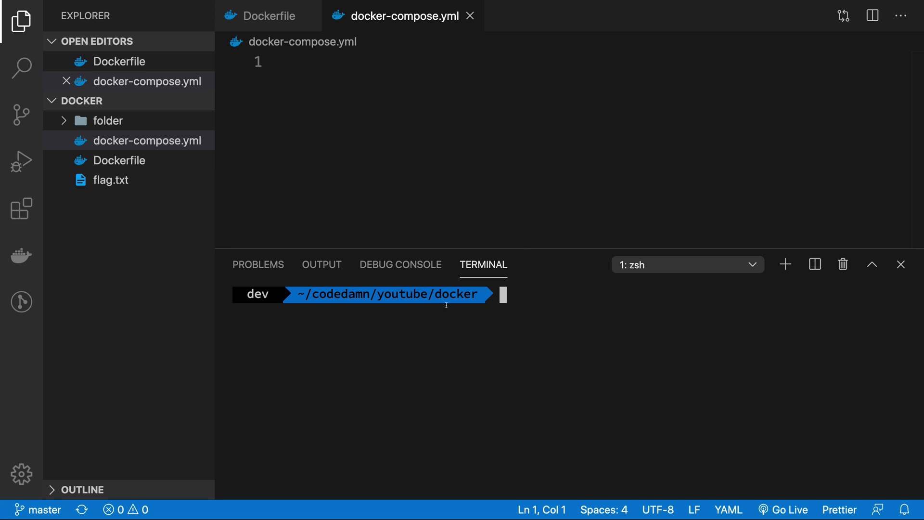
pyautogui.moveTo(118, 143)
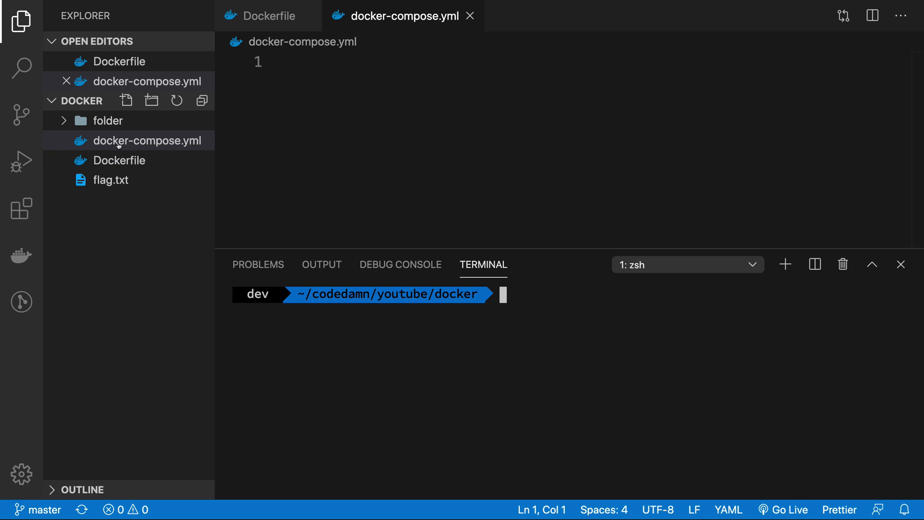
pyautogui.moveTo(403, 283)
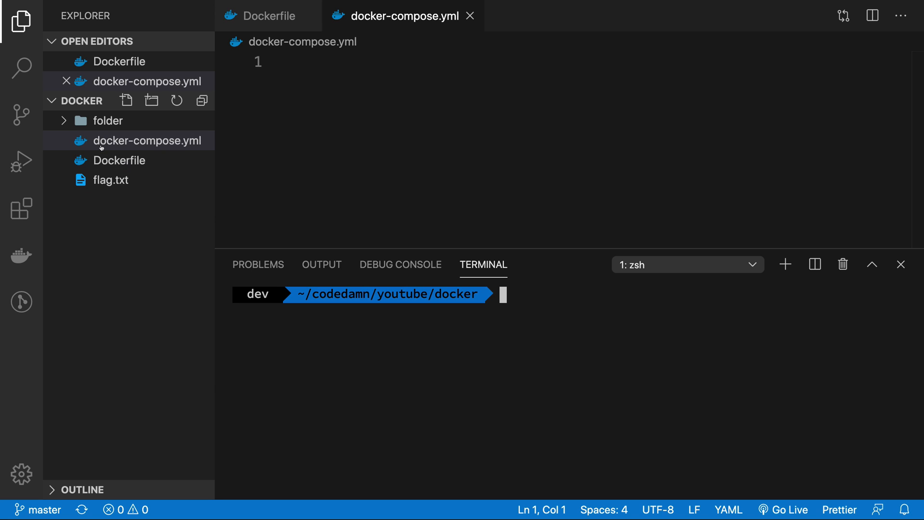
pyautogui.moveTo(295, 148)
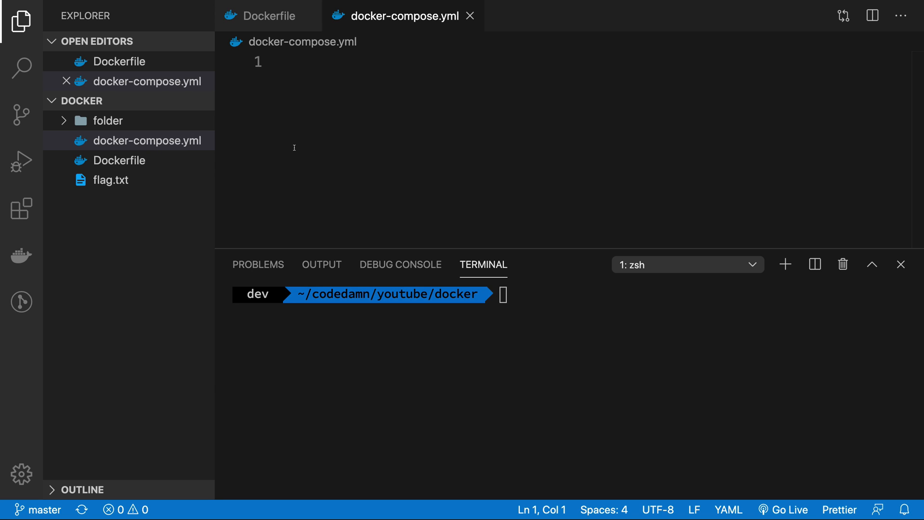
pyautogui.moveTo(21, 130)
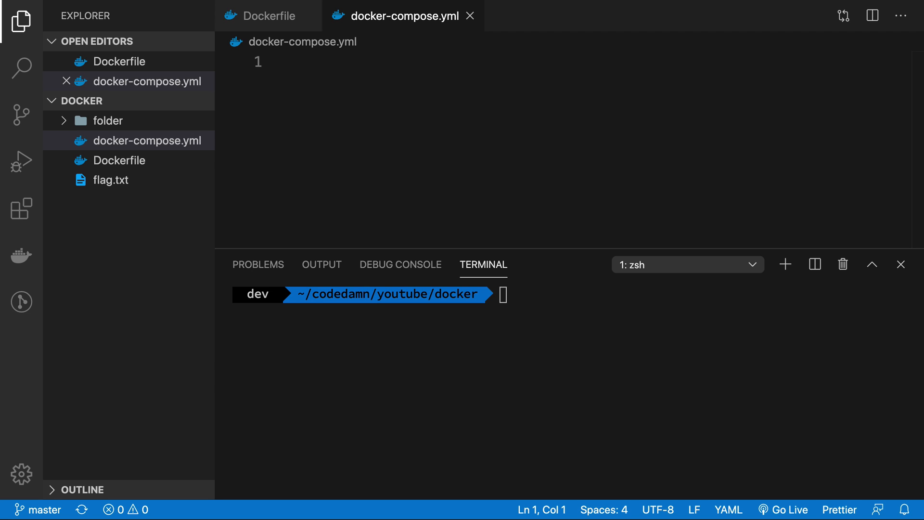
# Declare version: '2.4' on the first line of docker-compose.yml.
pyautogui.write('version:')
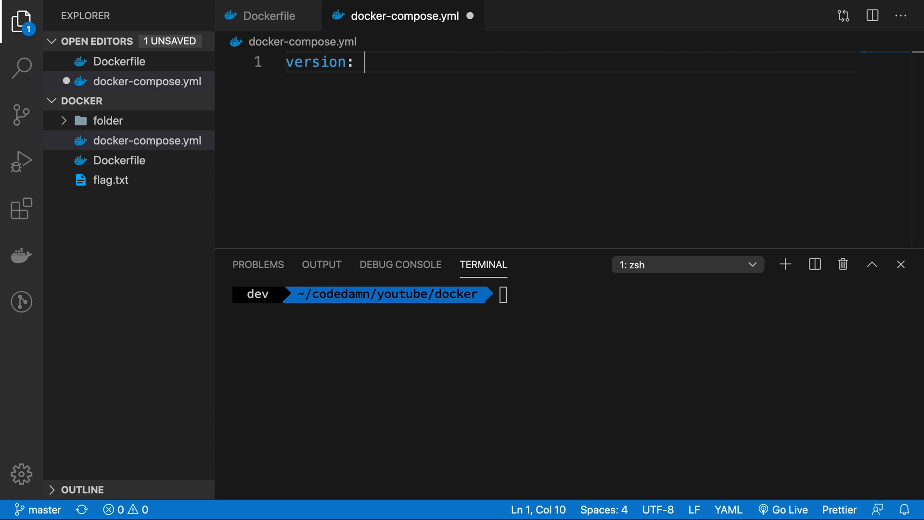
pyautogui.write("'2'")
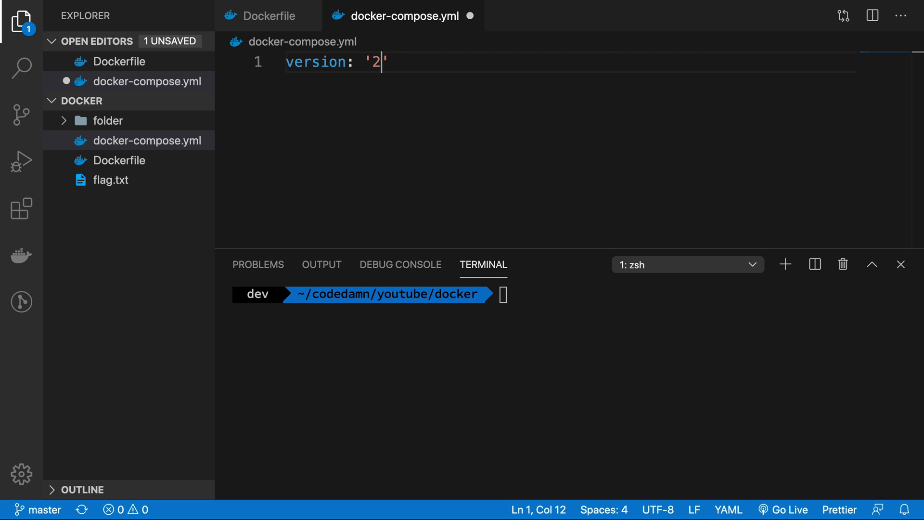
pyautogui.write('.')
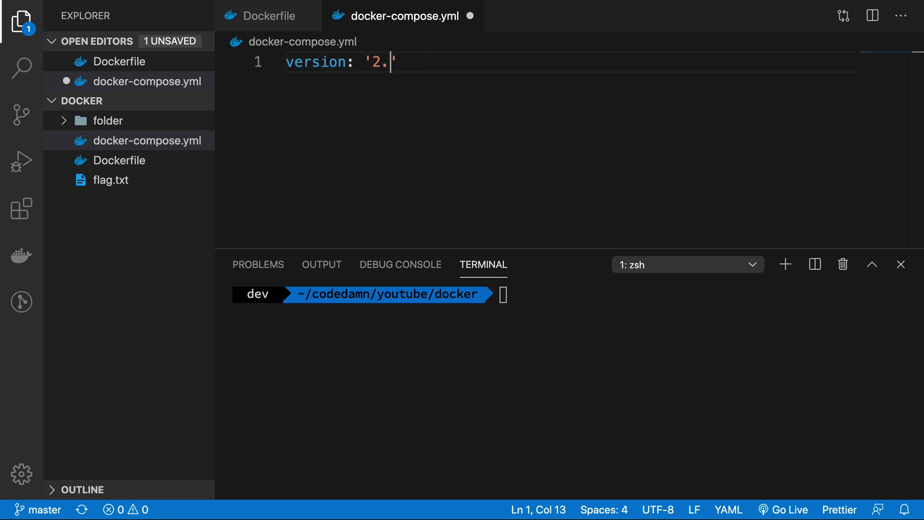
pyautogui.write('4')
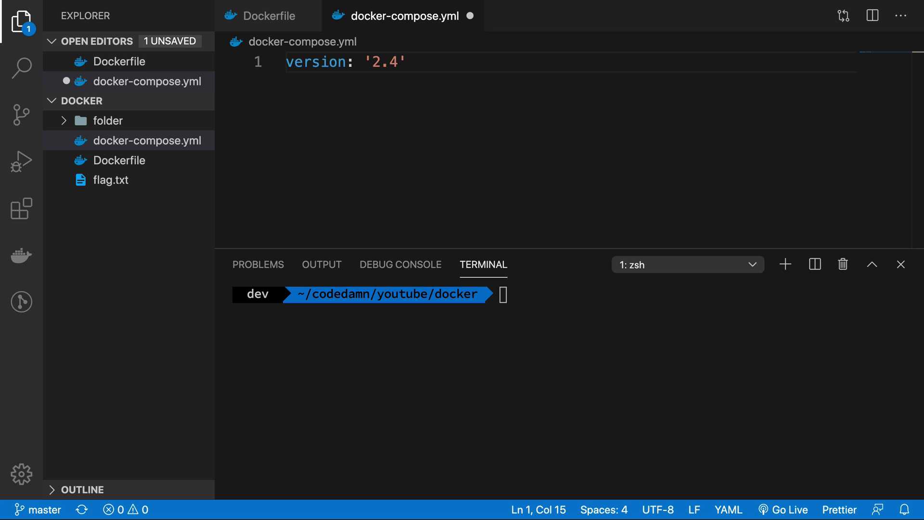
pyautogui.press('Enter')
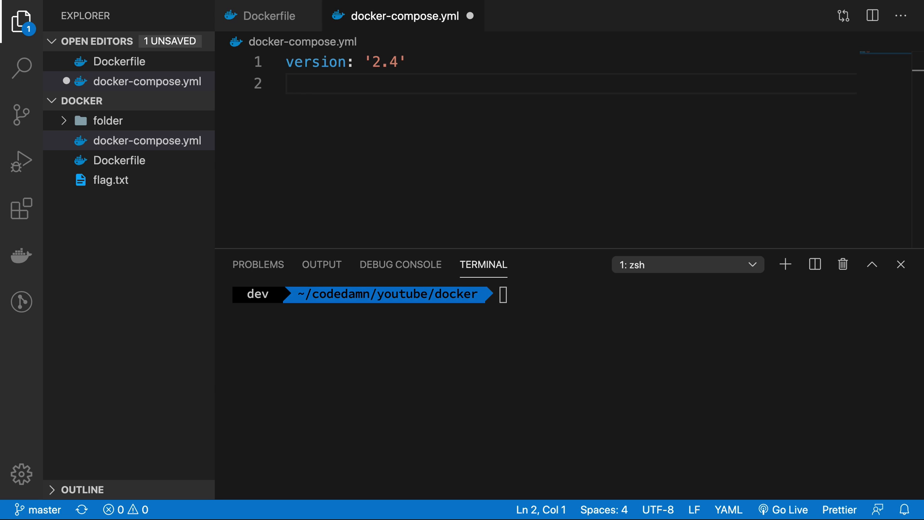
# Add a services section with service simpleubuntu and container_name: mycontainer.
pyautogui.write('services:')
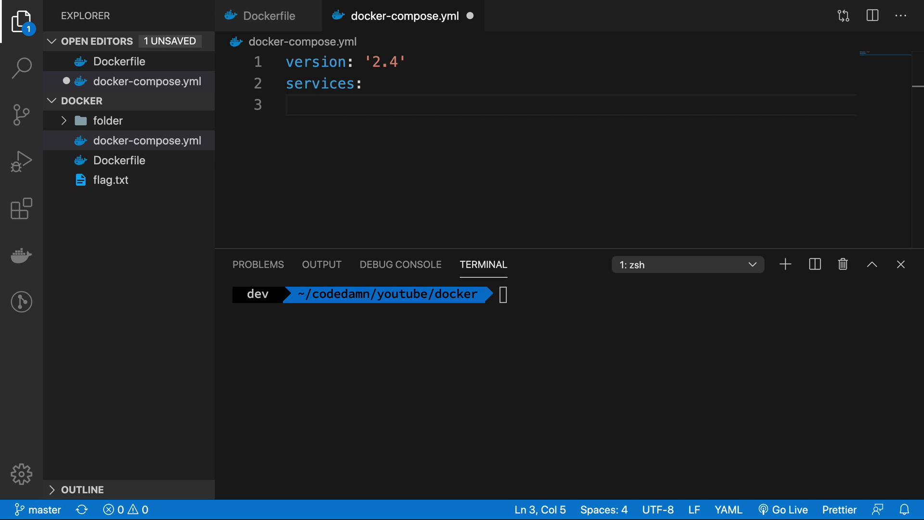
pyautogui.write('simpleubuntu:')
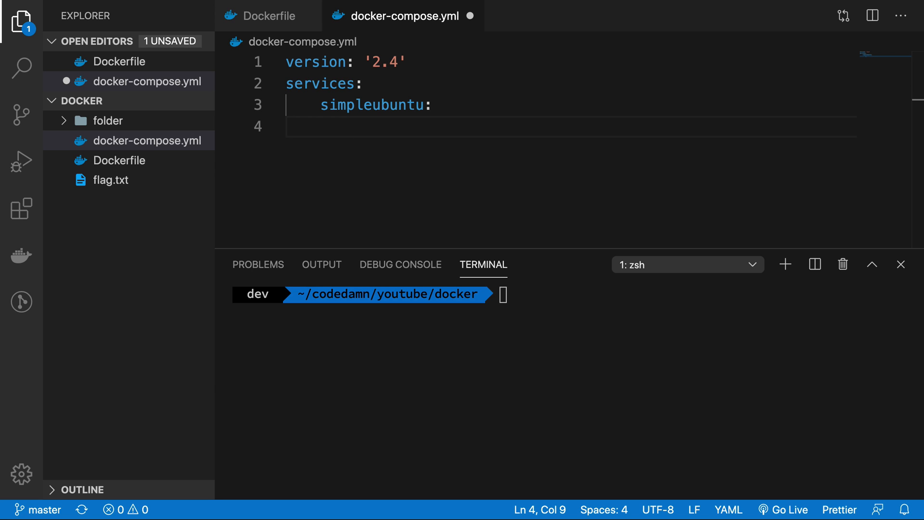
pyautogui.write('container_name:')
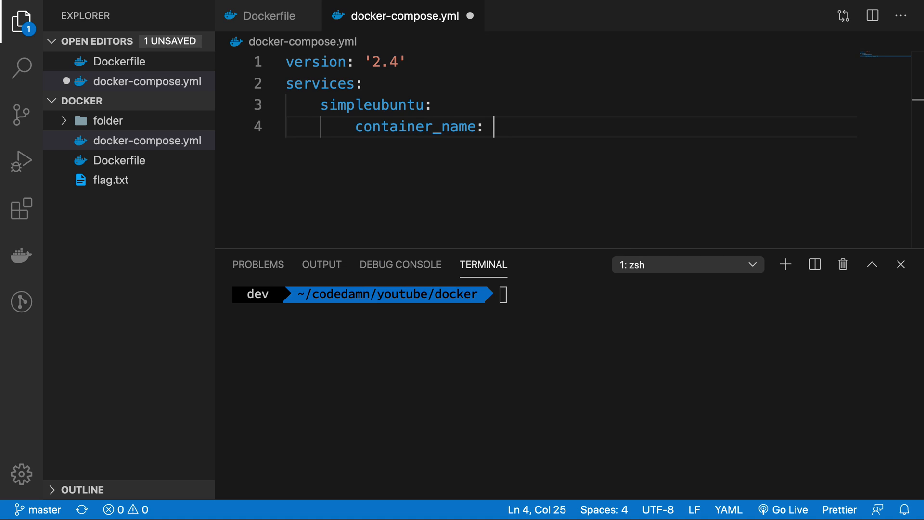
pyautogui.doubleClick(395, 104)
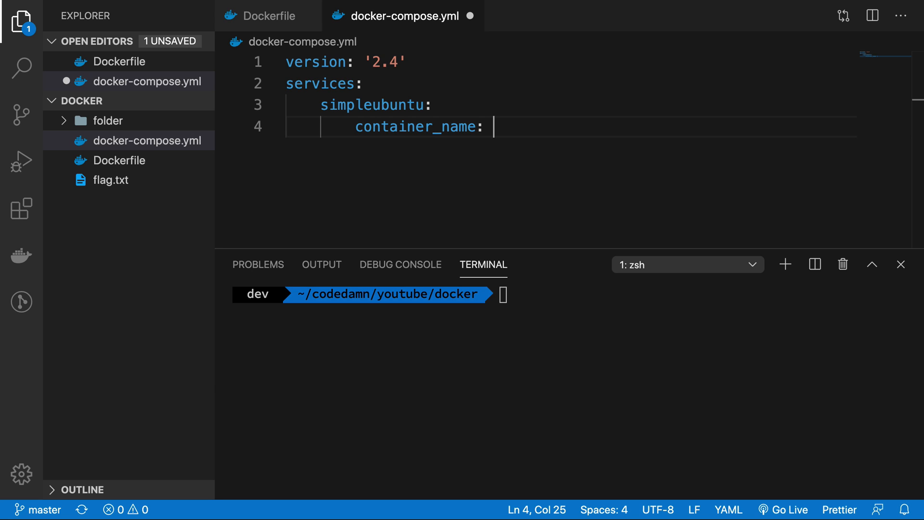
pyautogui.write('mycontainer')
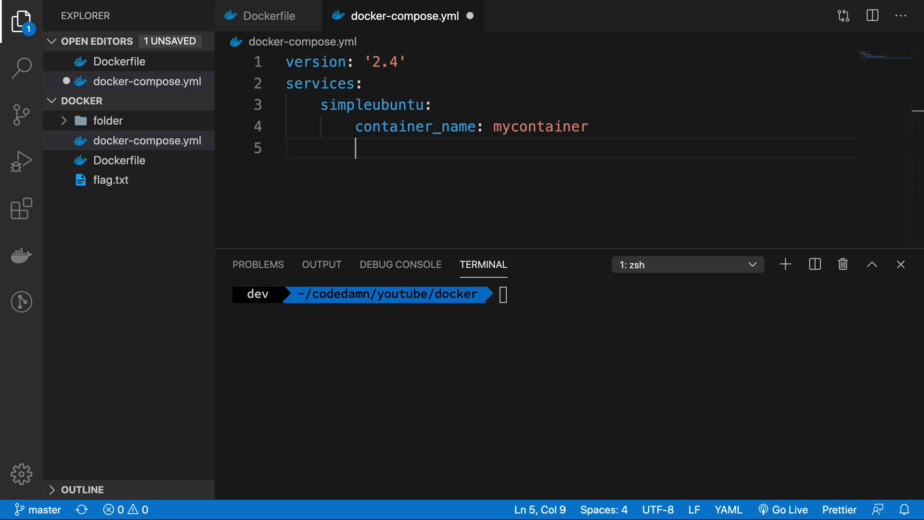
# Enter docker build -t myfirstdockerimage . in the terminal and abandon it unrun.
pyautogui.write('docker build -t myfirstdockerimage .')
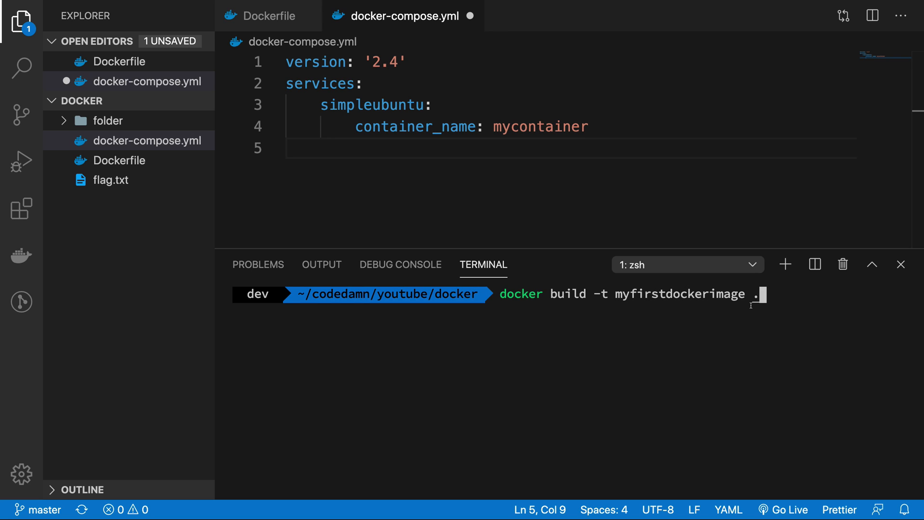
pyautogui.press('Enter')
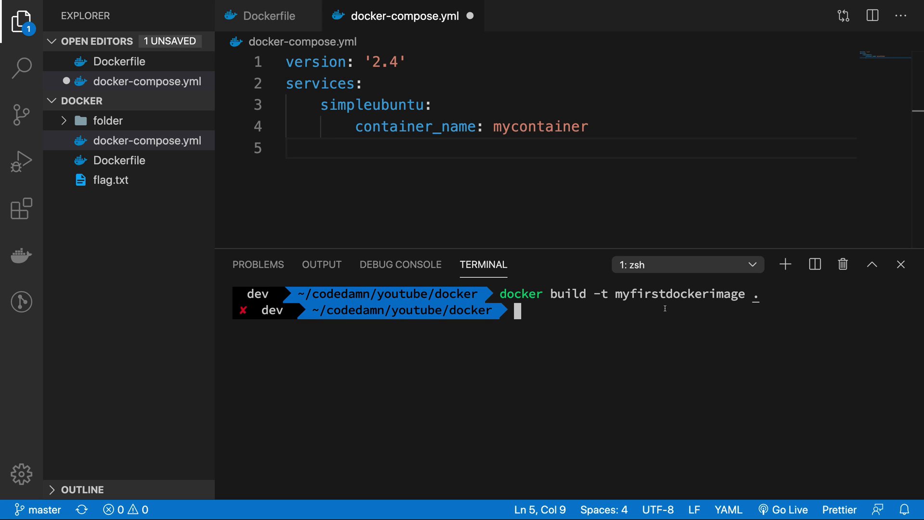
pyautogui.moveTo(632, 141)
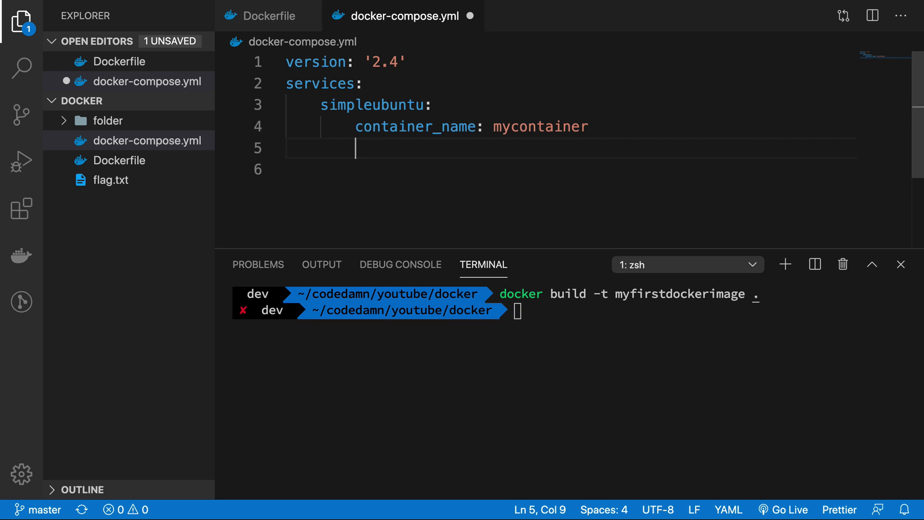
# Give simpleubuntu a build section with context: . and dockerfile: Dockerfile.
pyautogui.write('build:')
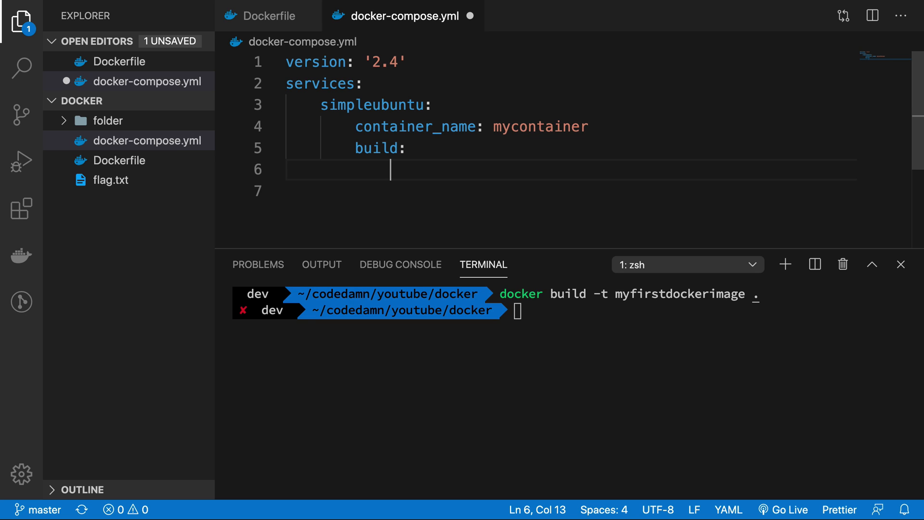
pyautogui.write('context:')
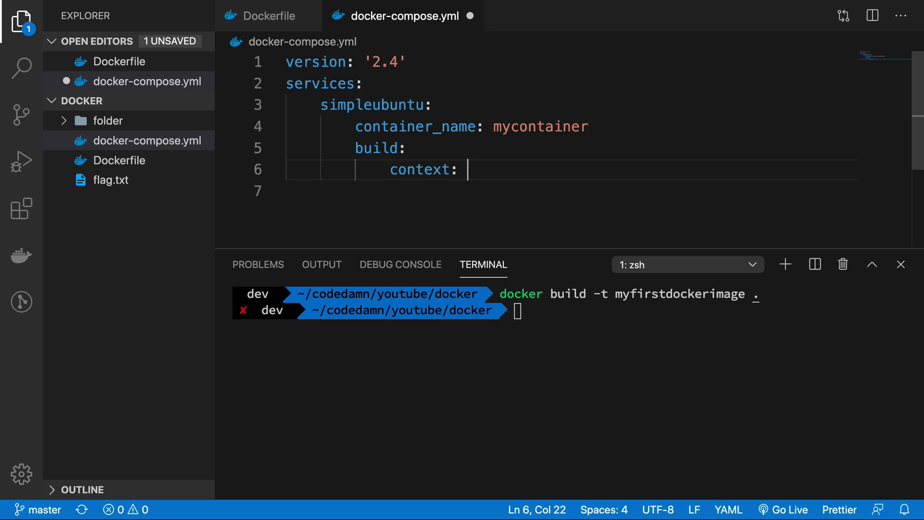
pyautogui.write('.')
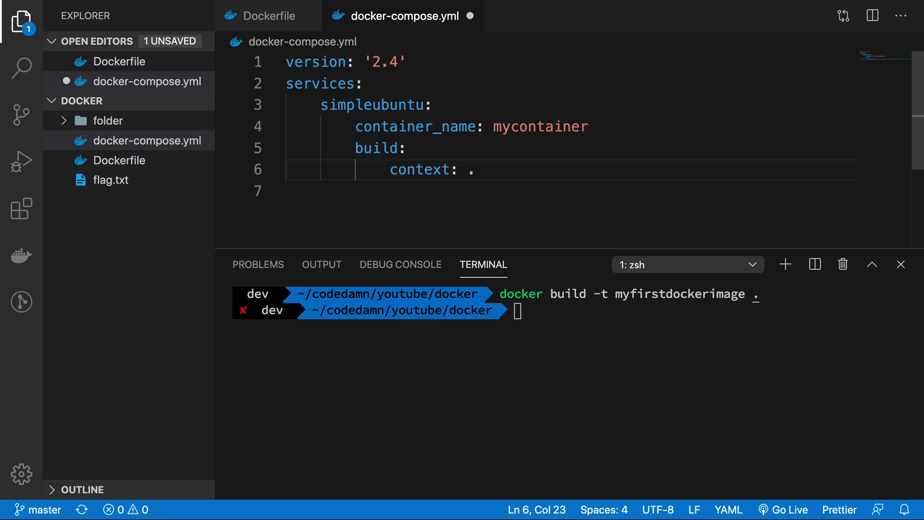
pyautogui.write('dockerfile:')
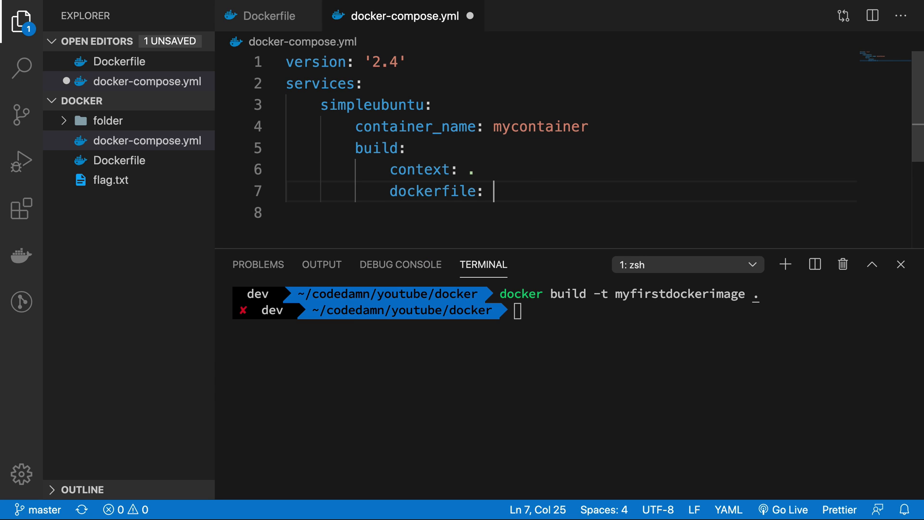
pyautogui.write('Dockerf')
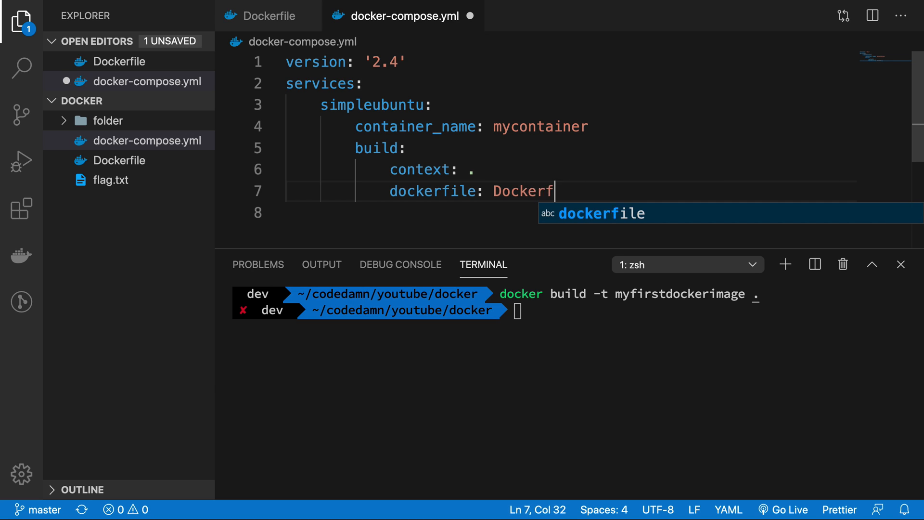
pyautogui.press('Tab')
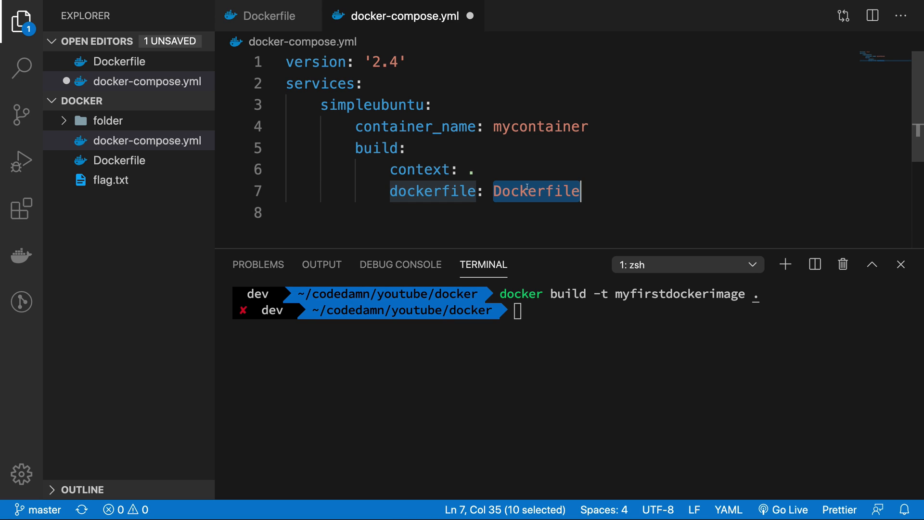
pyautogui.click(503, 191)
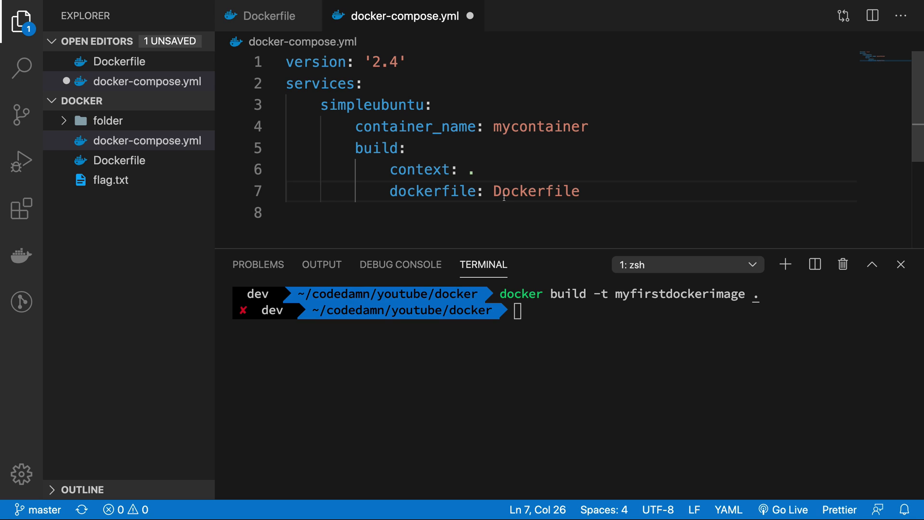
pyautogui.doubleClick(537, 190)
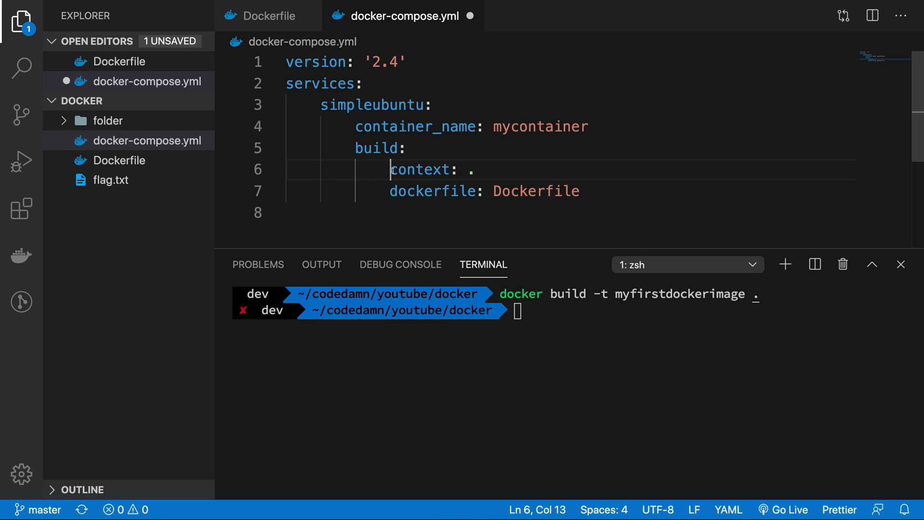
# Try context ../ and dockerfile docker/Dockerfile, then revert to . and Dockerfile and save.
pyautogui.write('./')
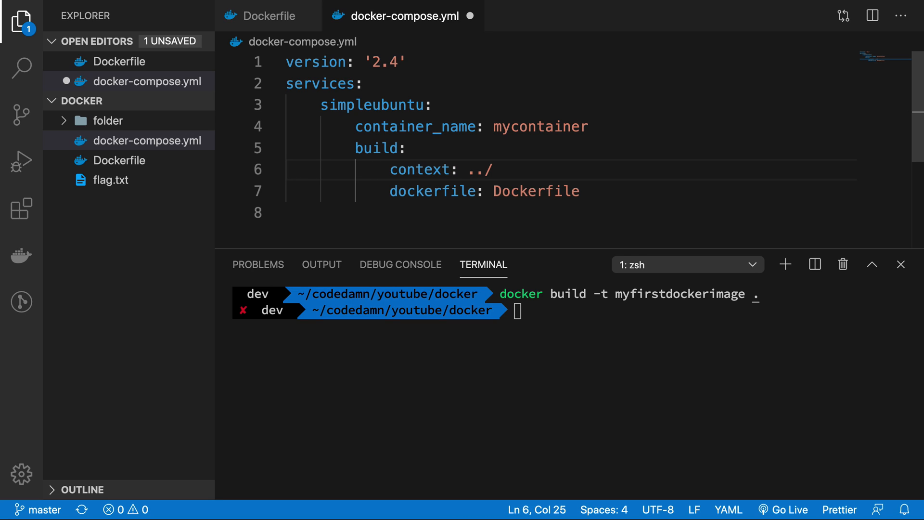
pyautogui.moveTo(512, 211)
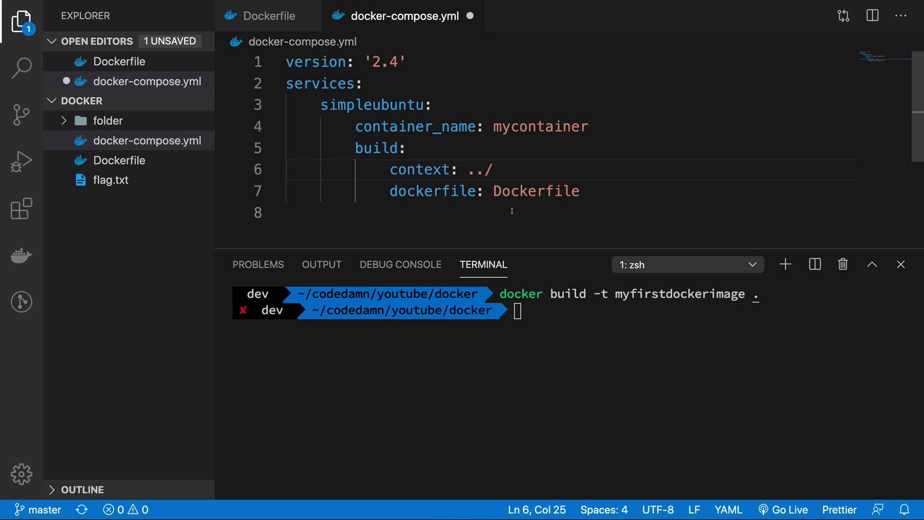
pyautogui.write('docker/')
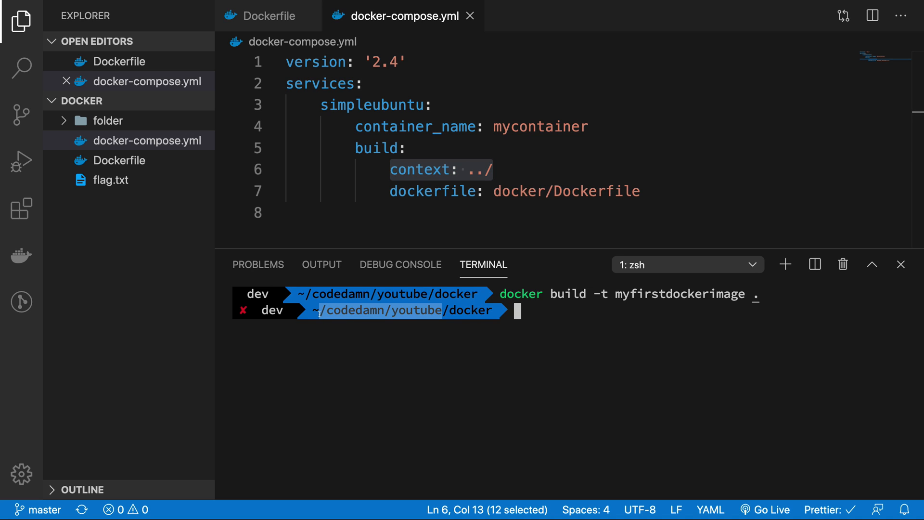
pyautogui.doubleClick(597, 191)
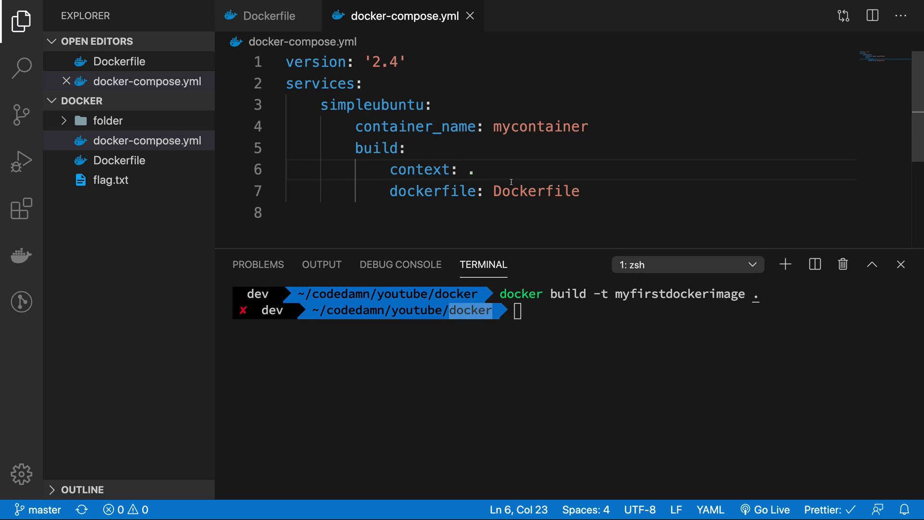
pyautogui.click(583, 190)
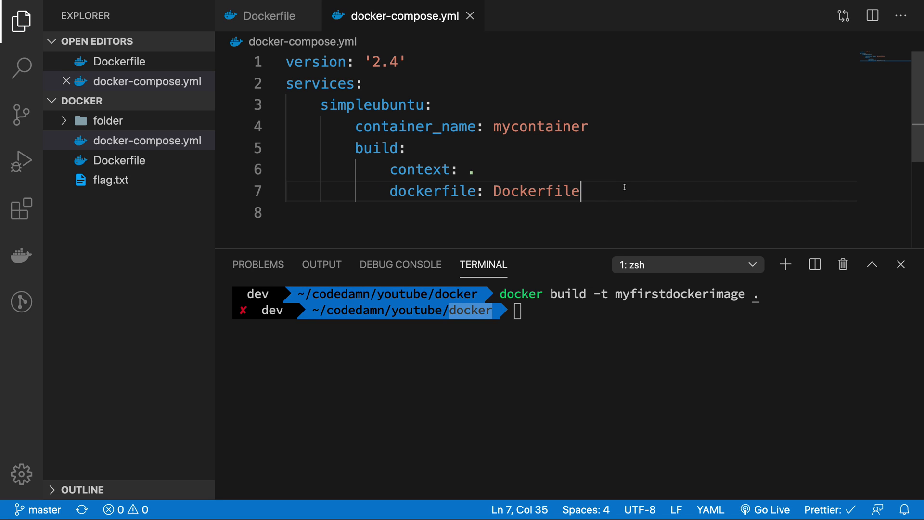
pyautogui.doubleClick(535, 190)
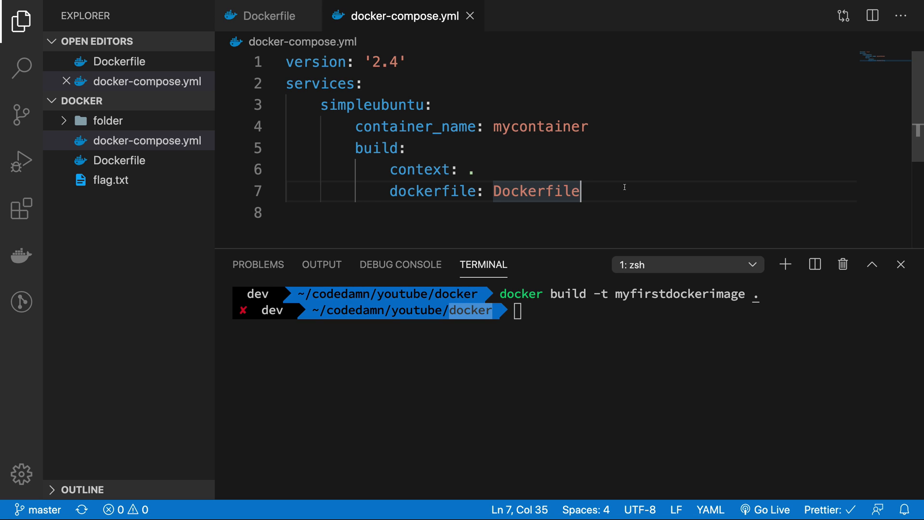
pyautogui.click(408, 170)
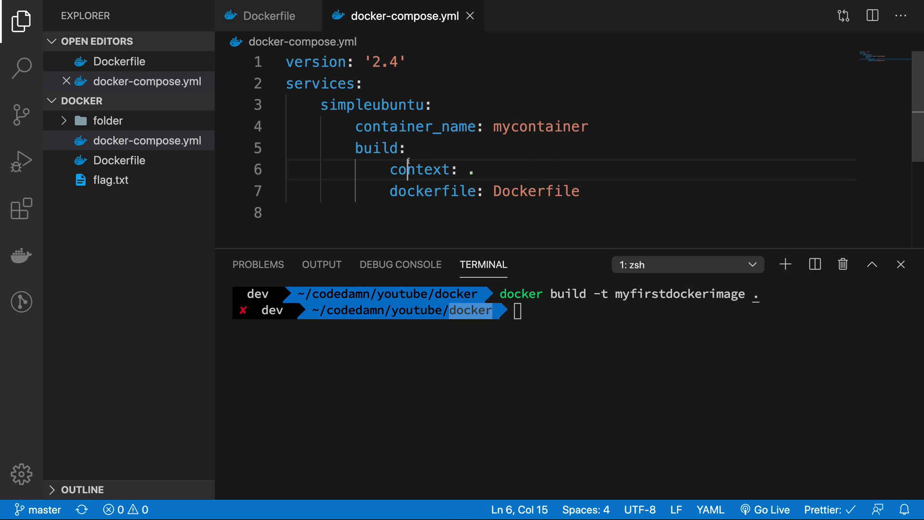
pyautogui.click(398, 148)
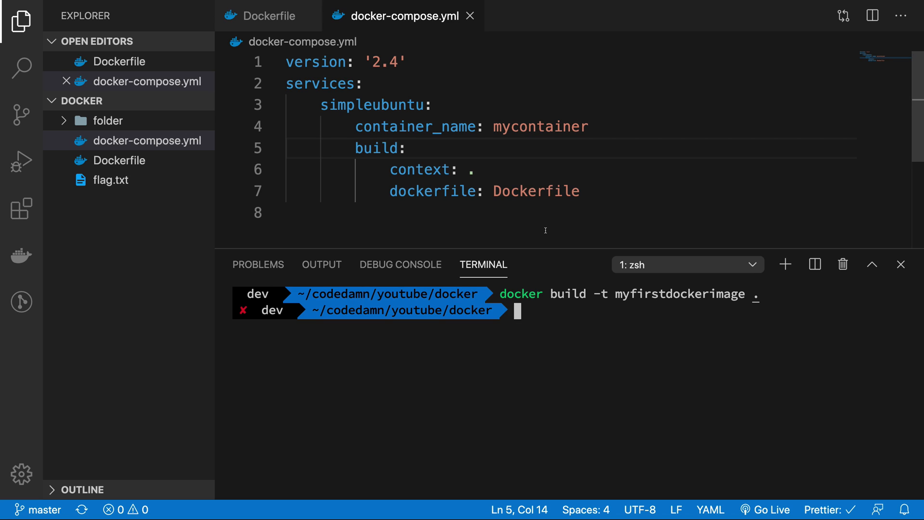
# Run docker-compose up, building docker_simpleubuntu:latest and creating mycontainer, which exits with code 0.
pyautogui.write('docker-compose up')
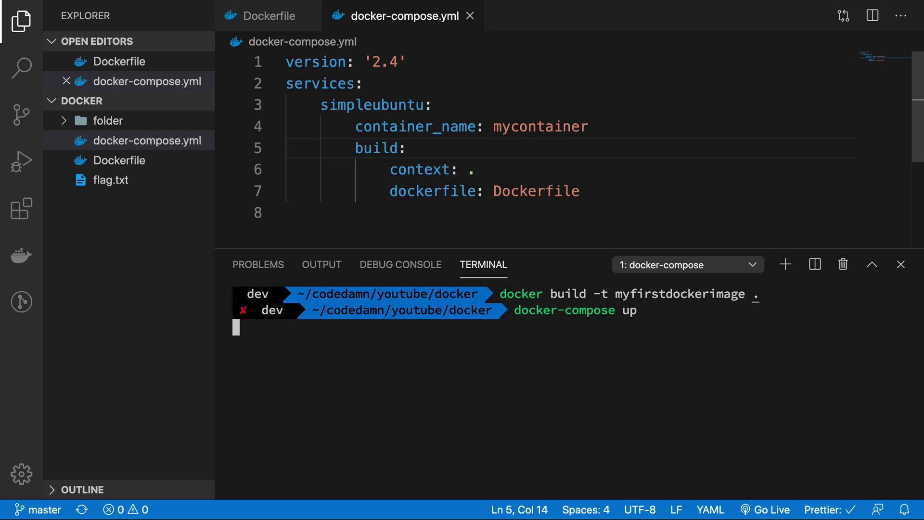
pyautogui.press('Enter')
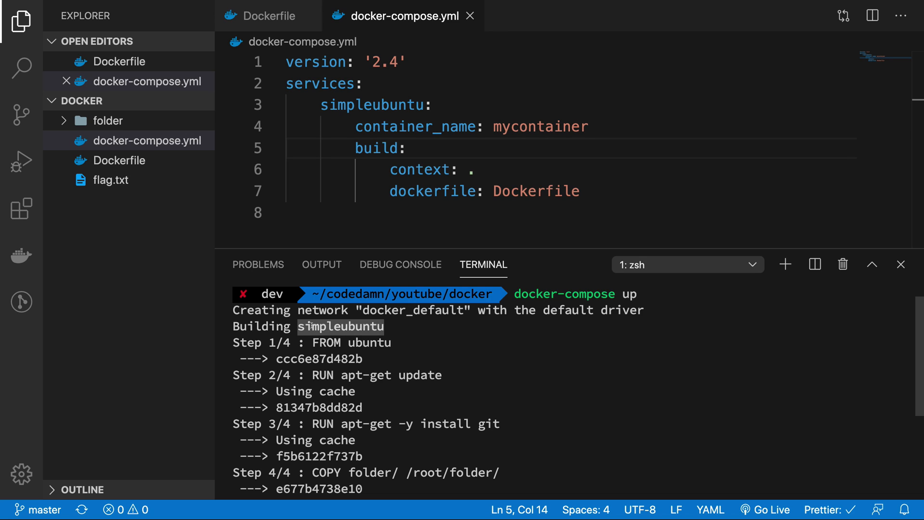
pyautogui.scroll(-3)
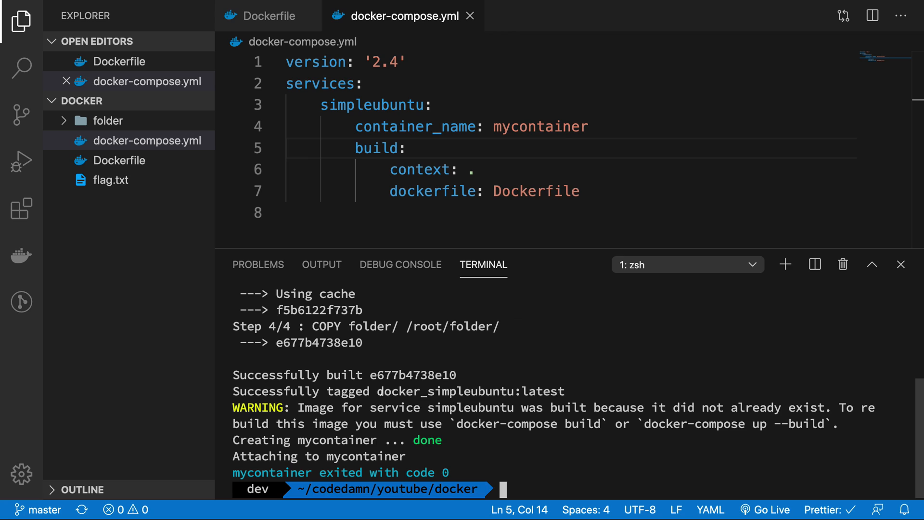
pyautogui.doubleClick(437, 391)
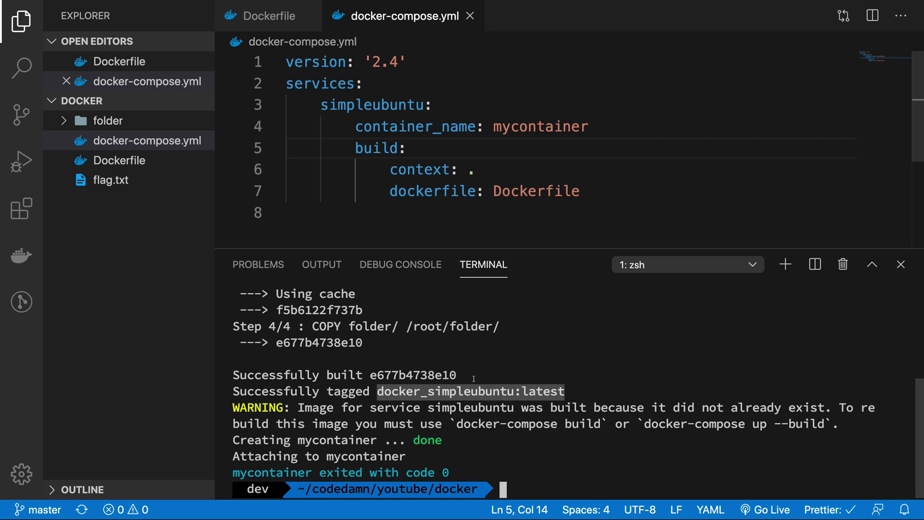
# Recall docker build -t myfirstdockerimage . in the terminal and abandon it without running.
pyautogui.write('docker build -t myfirstdockerimage .')
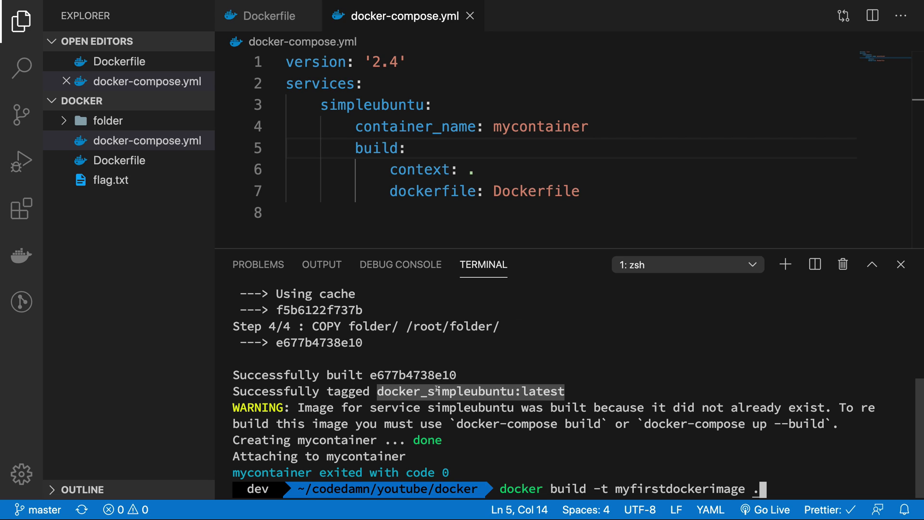
pyautogui.doubleClick(372, 105)
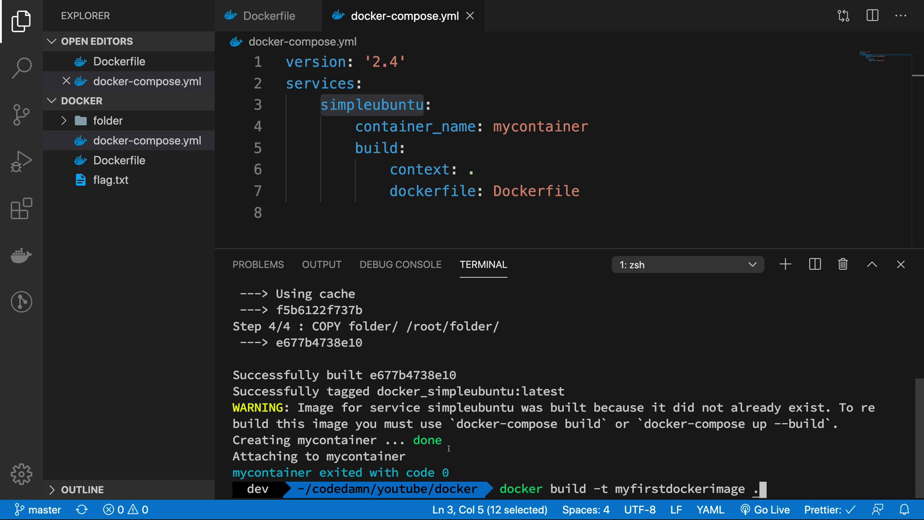
pyautogui.moveTo(707, 482)
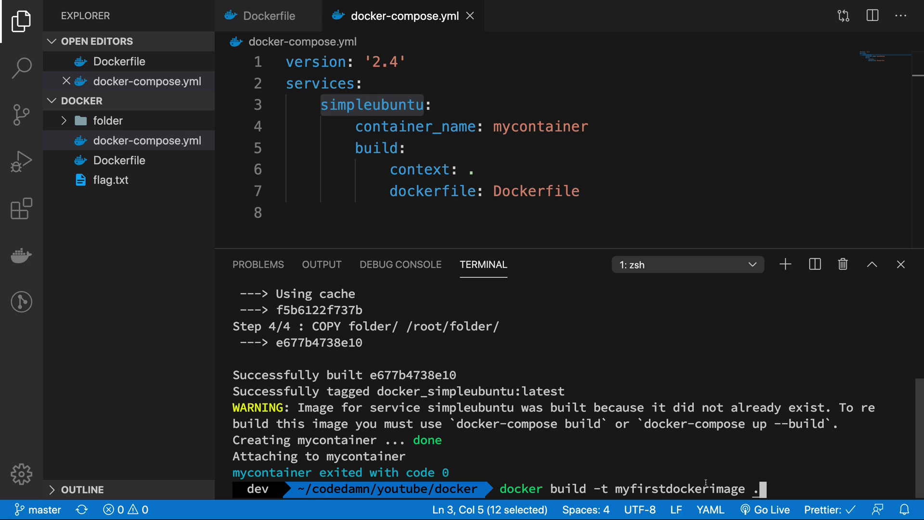
pyautogui.moveTo(569, 442)
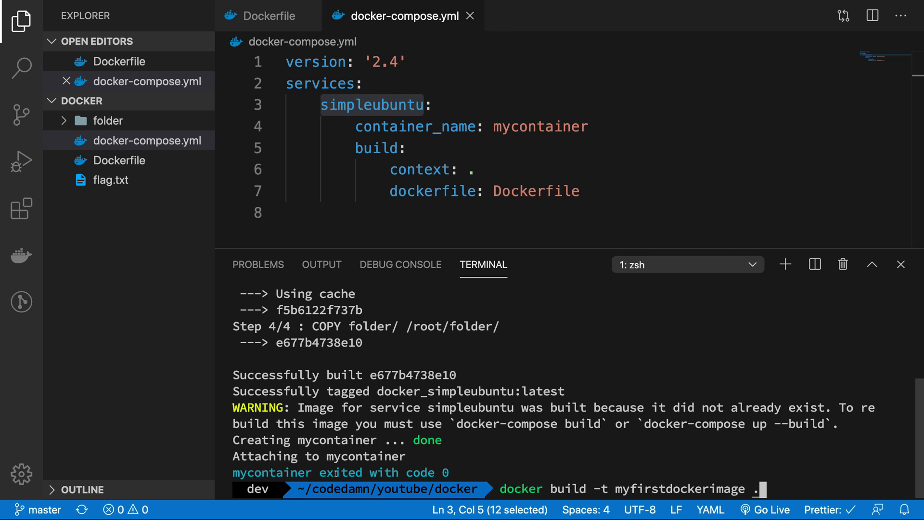
pyautogui.press('Enter')
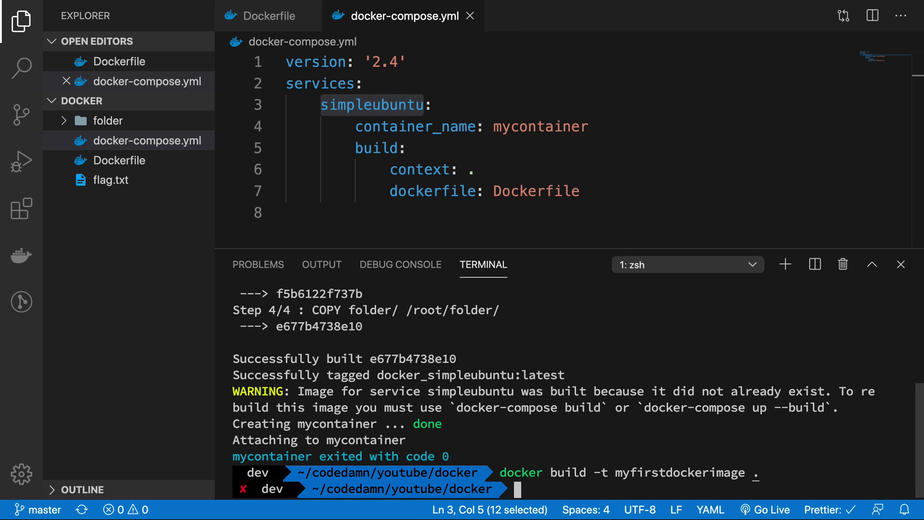